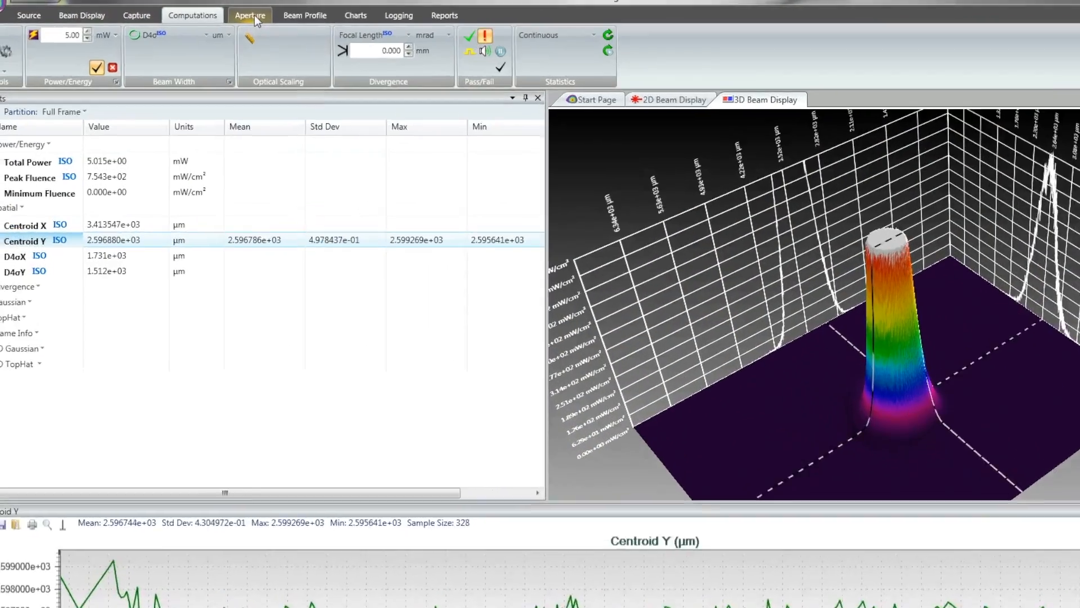
Show the beam in the 2D Beam Display with the Beam Profile X chart below
click(250, 16)
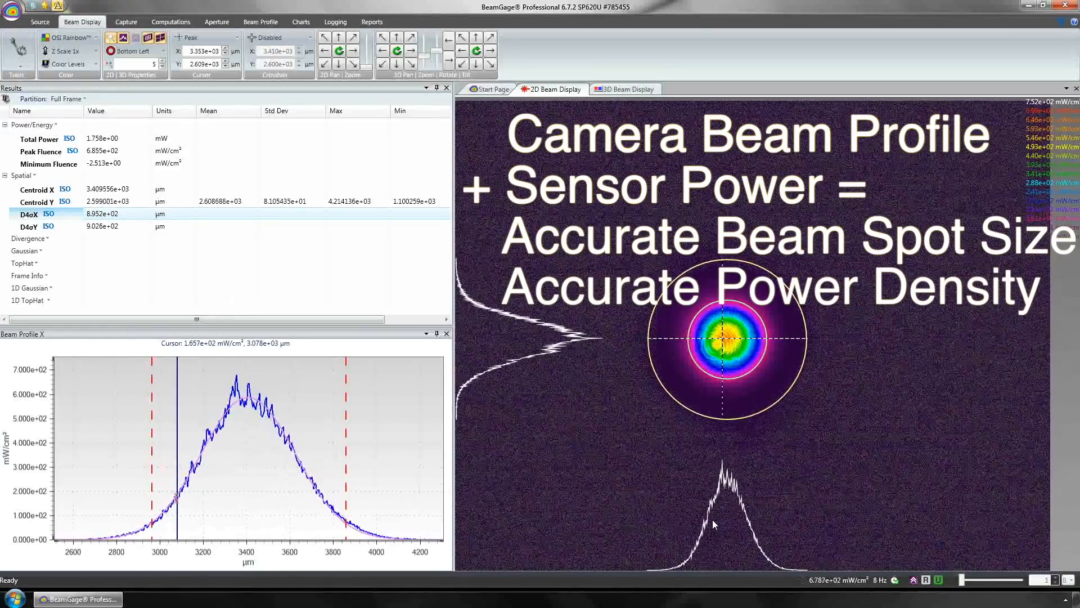
Load the Novice_CW_second moment_basic results setup and view its 2D beam results
click(126, 21)
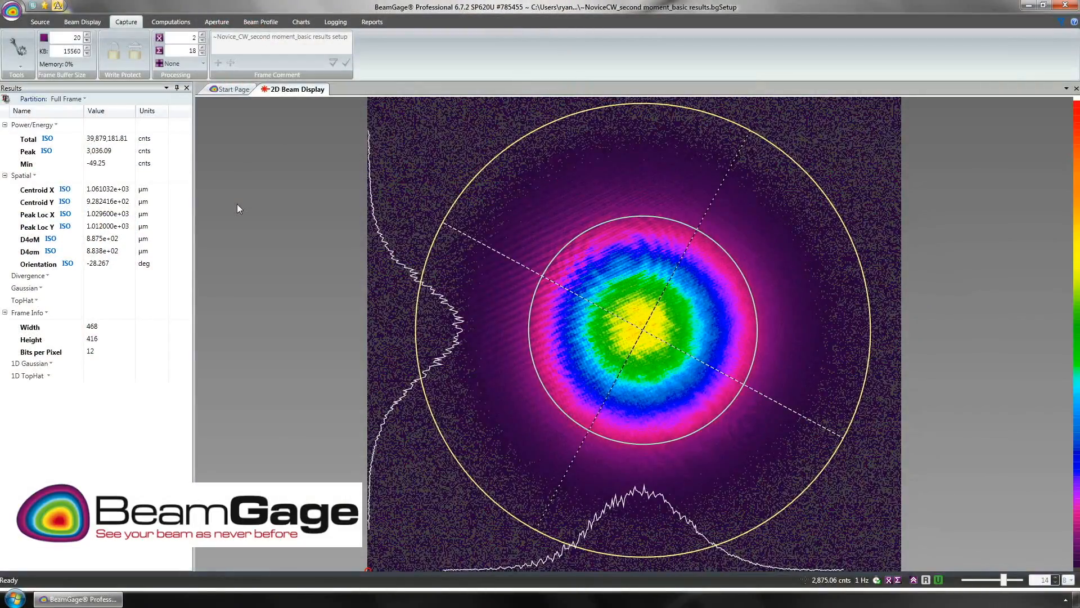